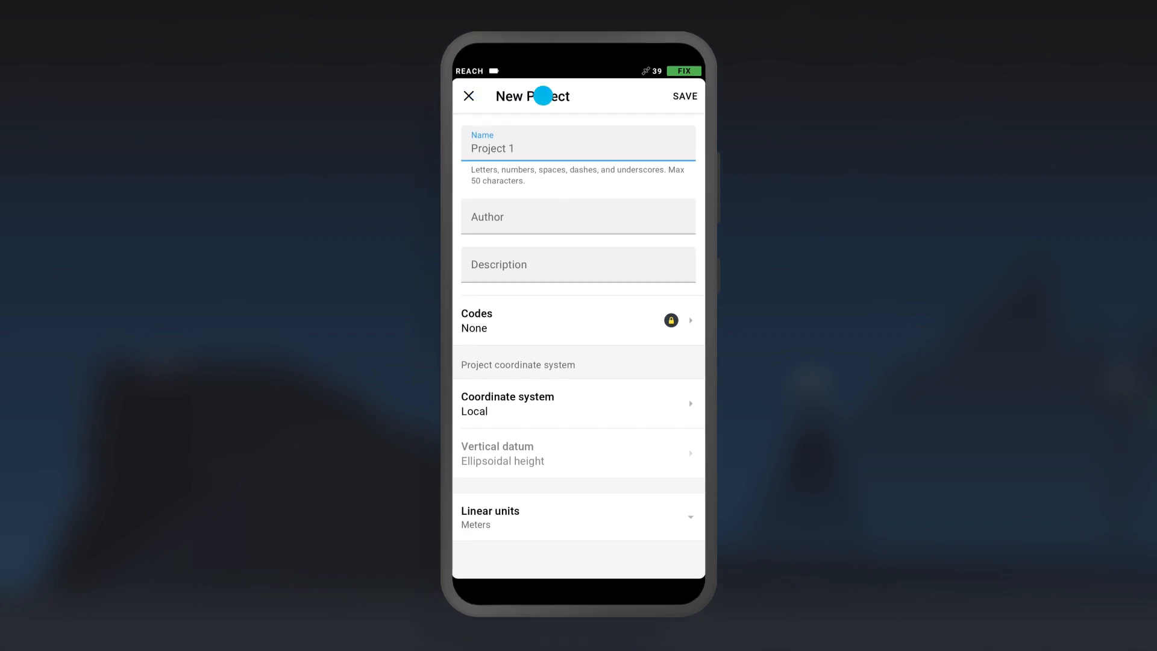
- Save Project 1 and open its empty Objects list
{"action": "left_click", "coordinate": [684, 96]}
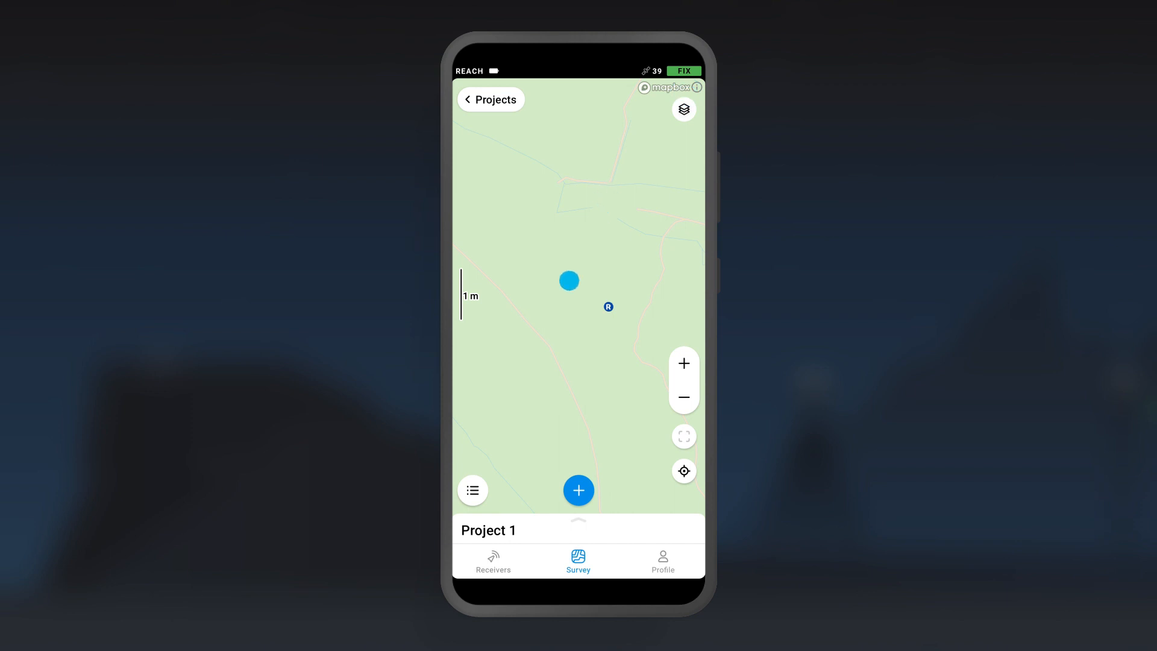
{"action": "left_click", "coordinate": [472, 490]}
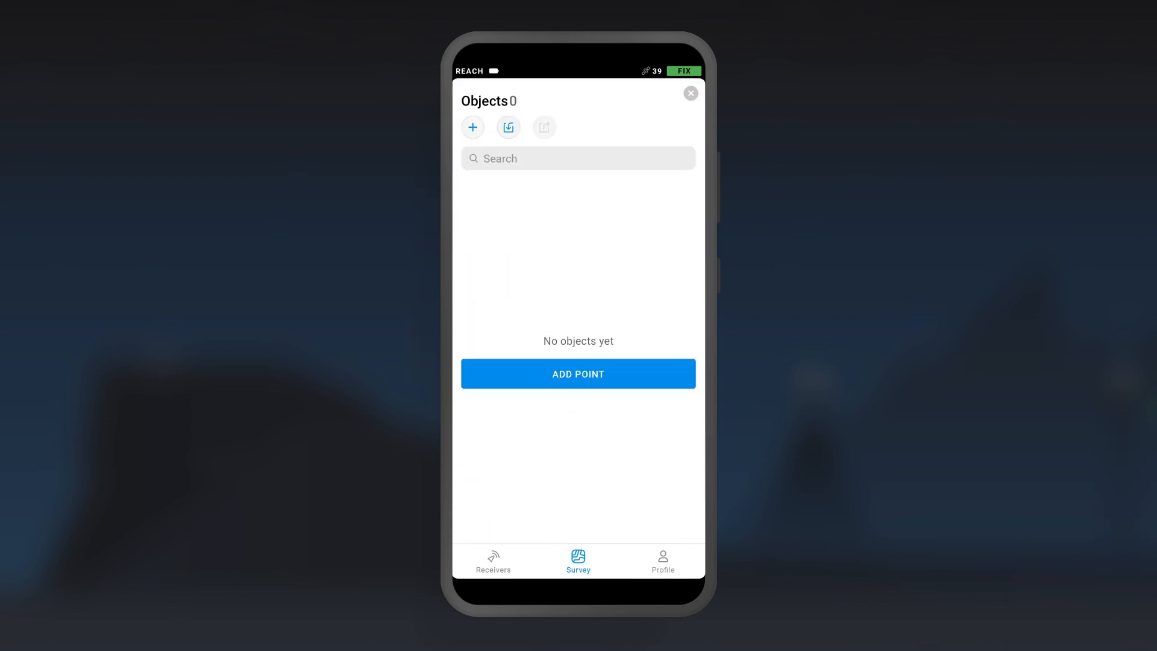
- Add a point named Known with its easting, northing and elevation, then close Objects
{"action": "left_click", "coordinate": [578, 373]}
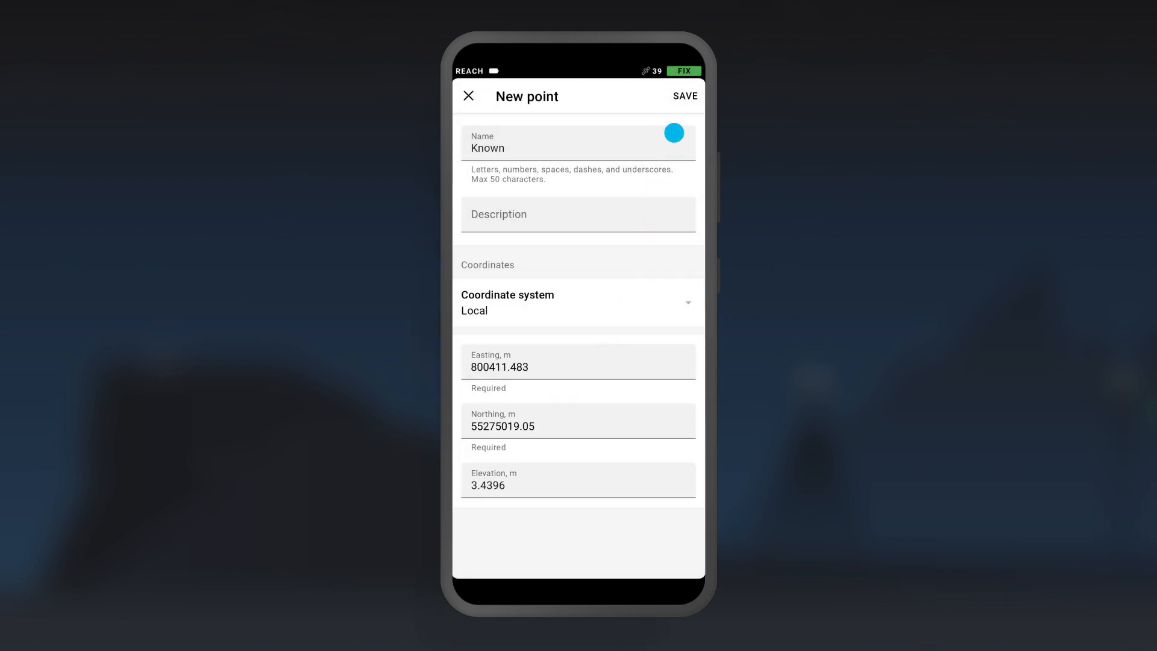
{"action": "left_click", "coordinate": [684, 96]}
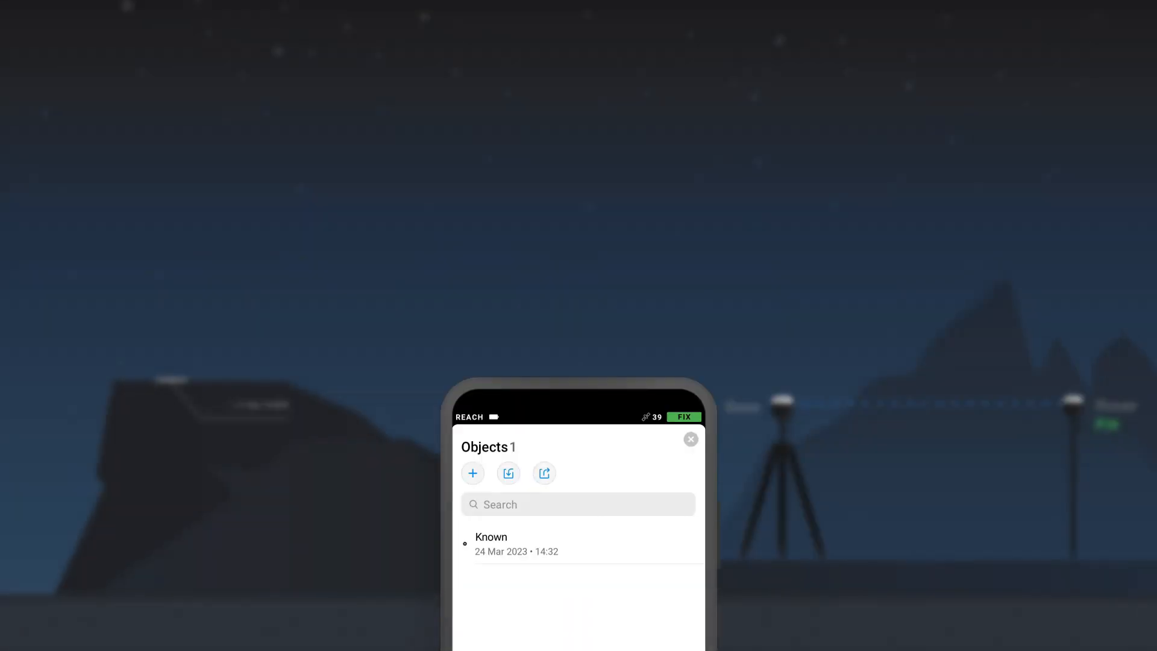
{"action": "left_click", "coordinate": [690, 439]}
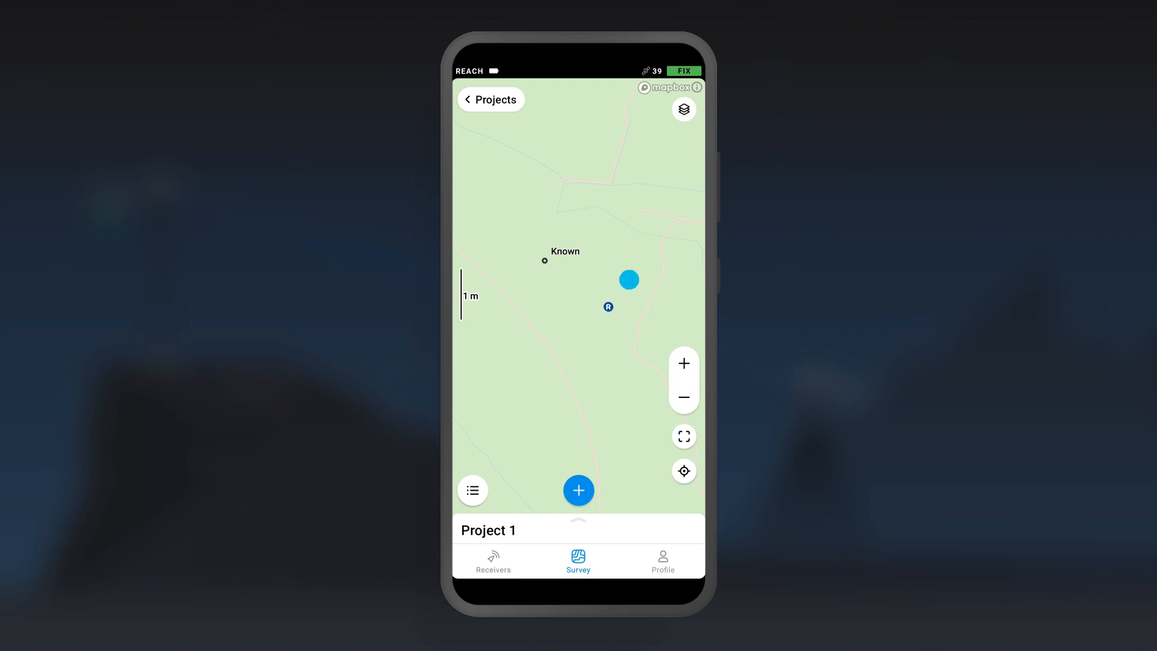
- Measure a point named Measured at the rover position and return to the map
{"action": "left_click", "coordinate": [579, 490]}
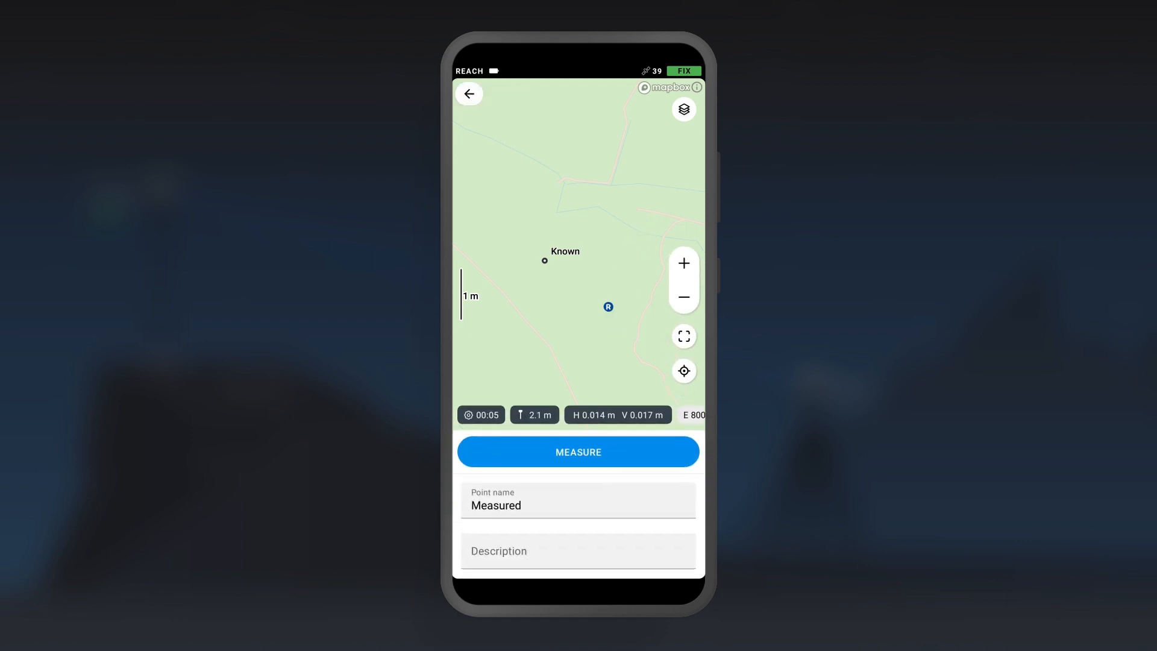
{"action": "left_click", "coordinate": [578, 451]}
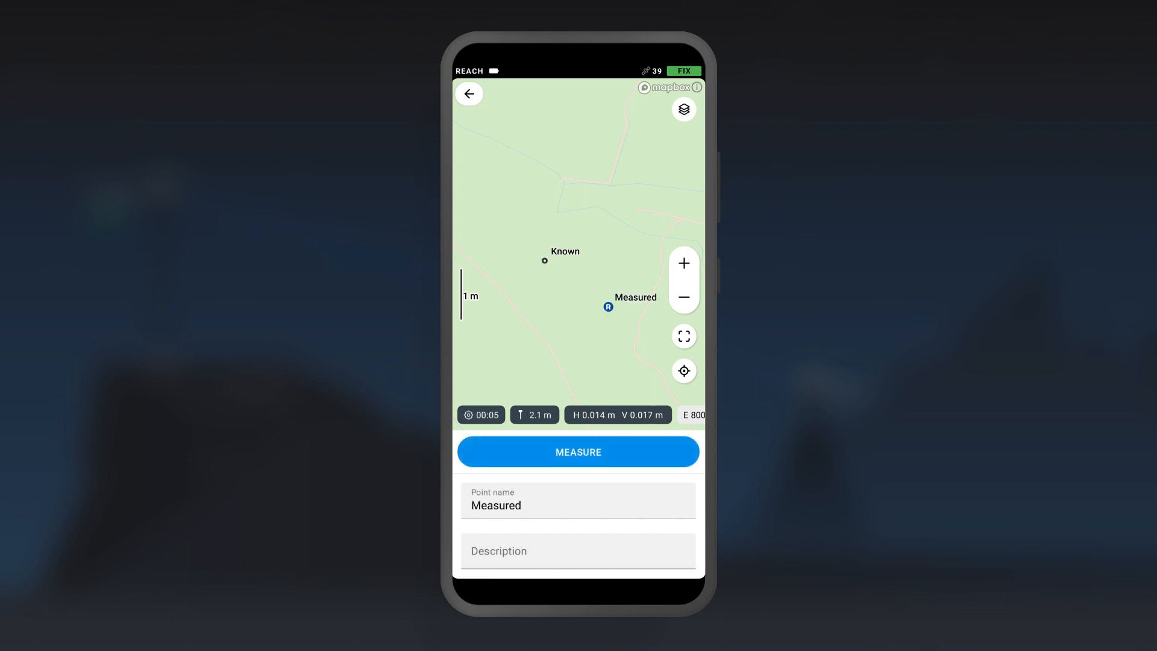
{"action": "left_click", "coordinate": [467, 94]}
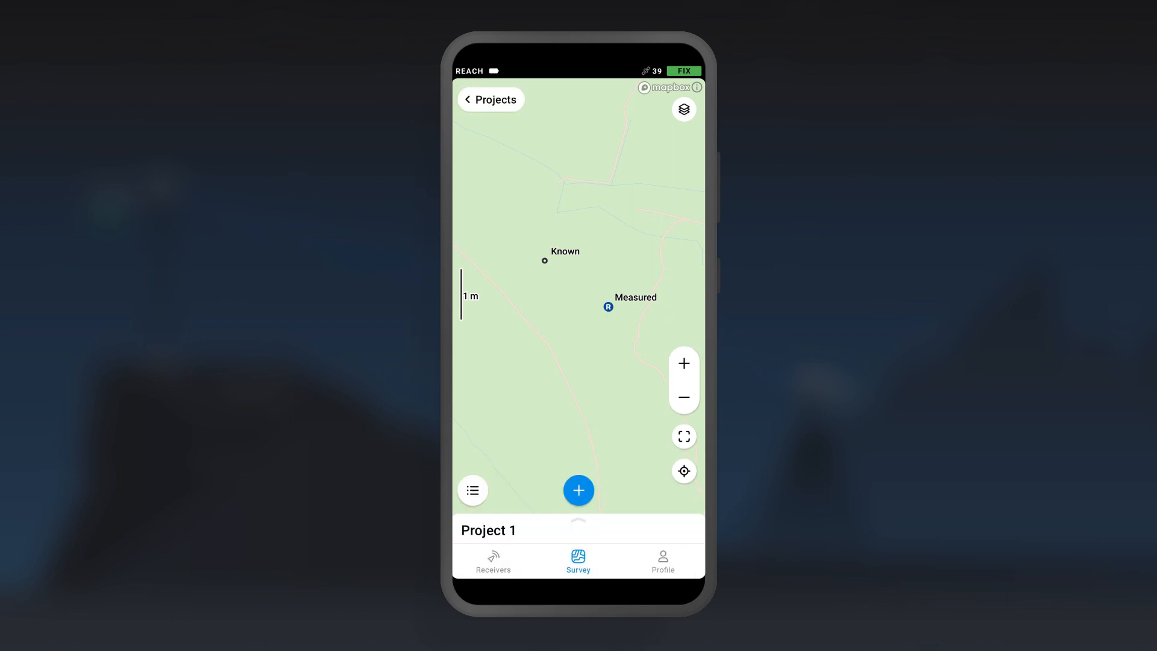
- In Base shift, pair Measured as measured point with Known, giving 4.2178 m E, 7.8241 m N, -0.352 m
{"action": "left_click", "coordinate": [579, 523]}
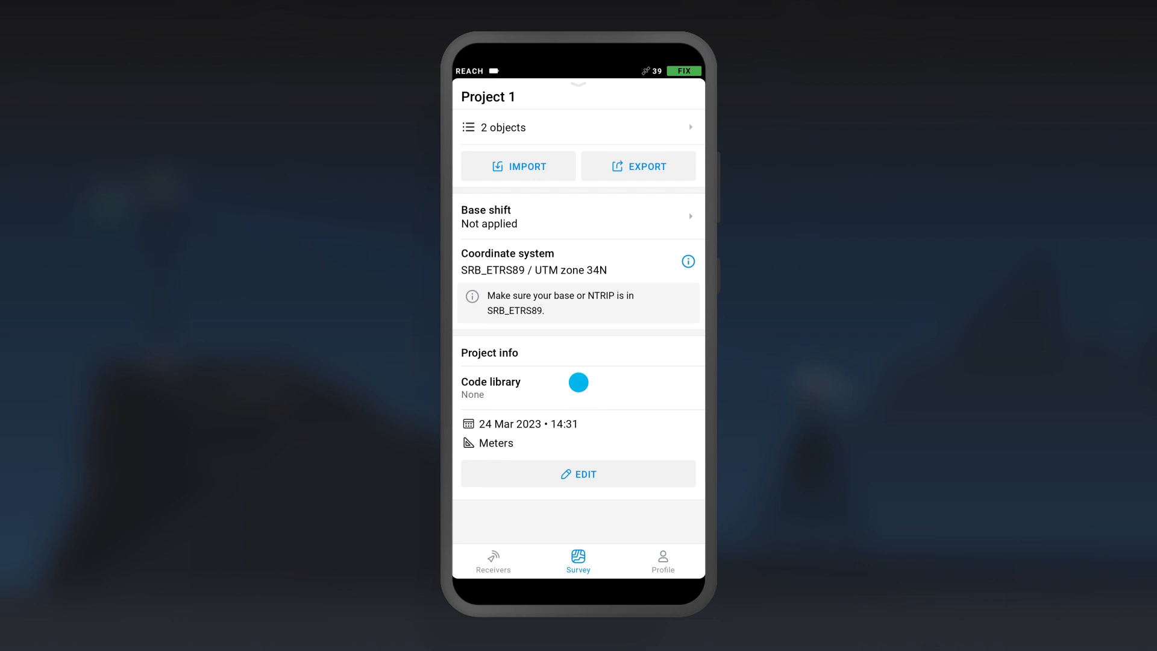
{"action": "left_click", "coordinate": [578, 217]}
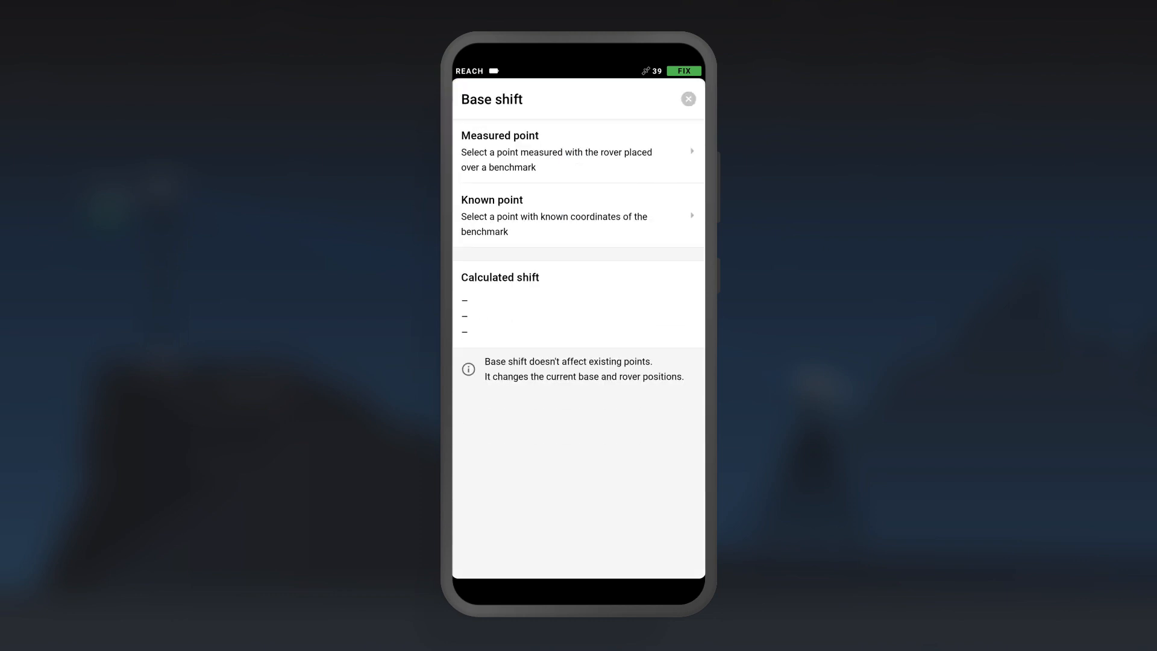
{"action": "left_click", "coordinate": [585, 216]}
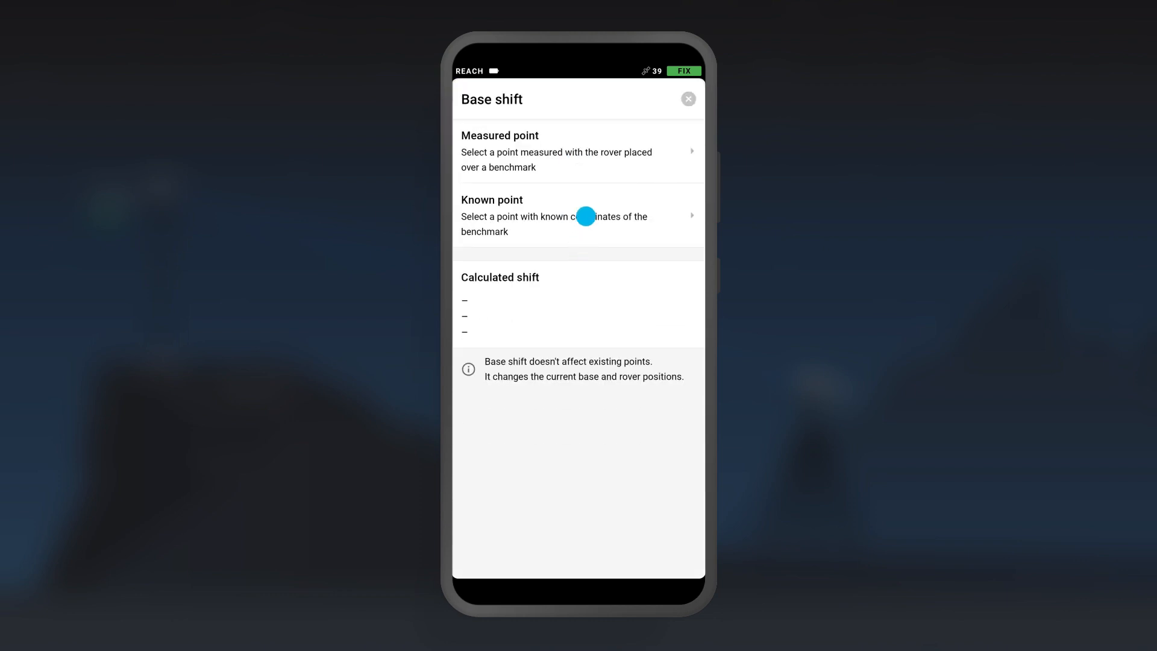
{"action": "left_click", "coordinate": [578, 150]}
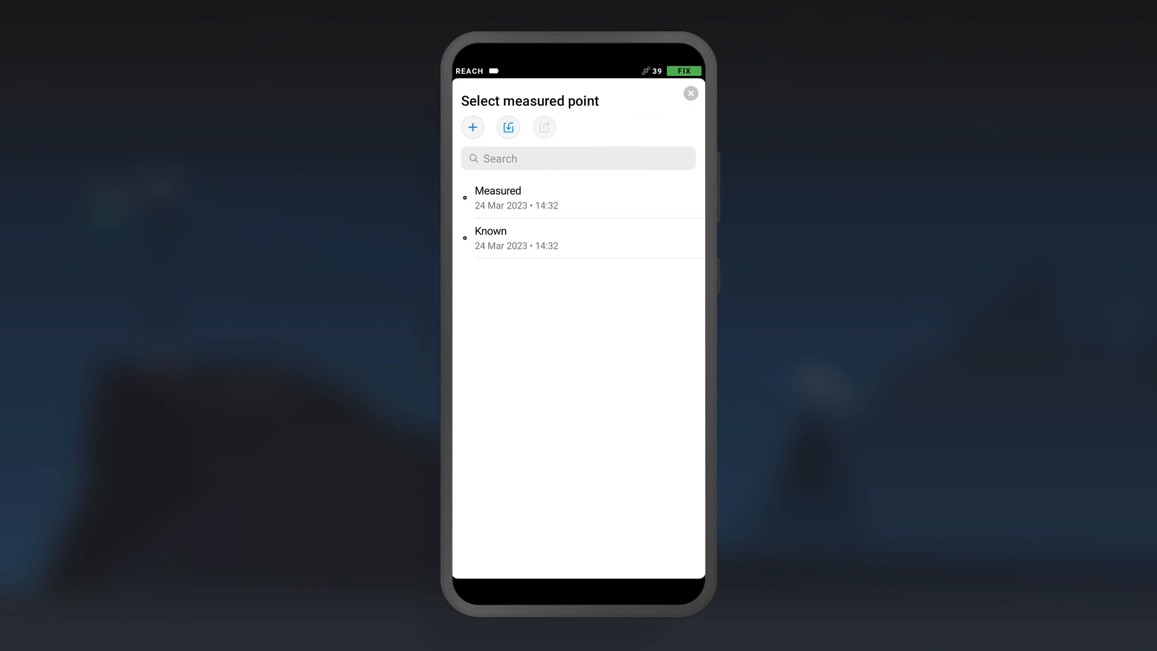
{"action": "left_click", "coordinate": [591, 194]}
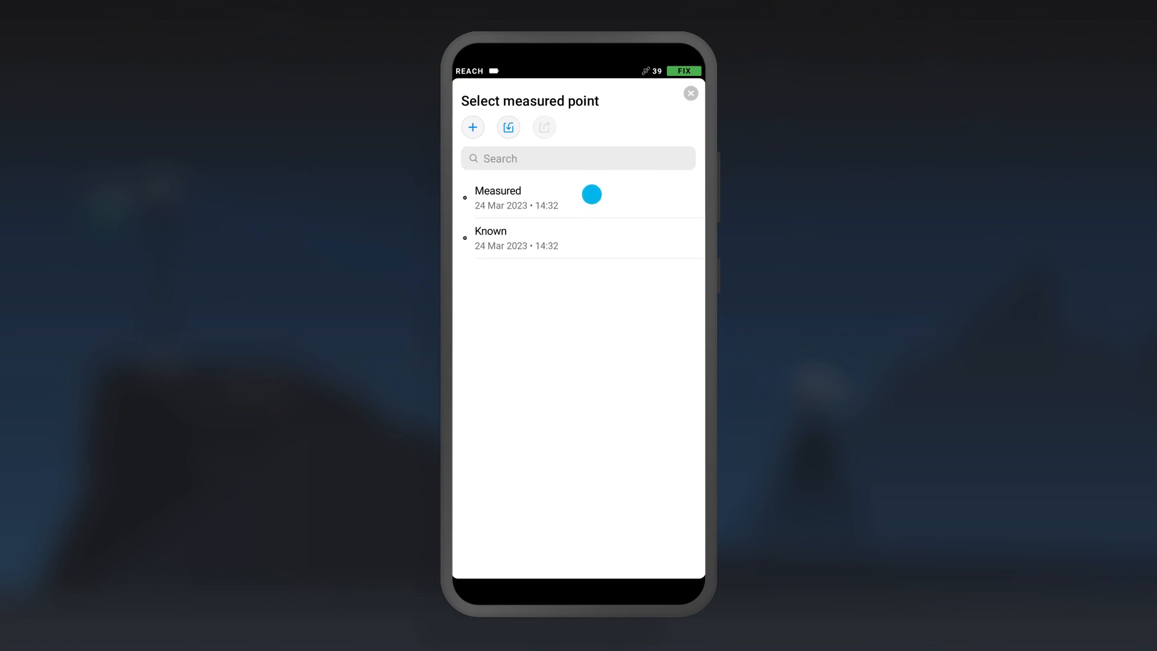
{"action": "left_click", "coordinate": [516, 197]}
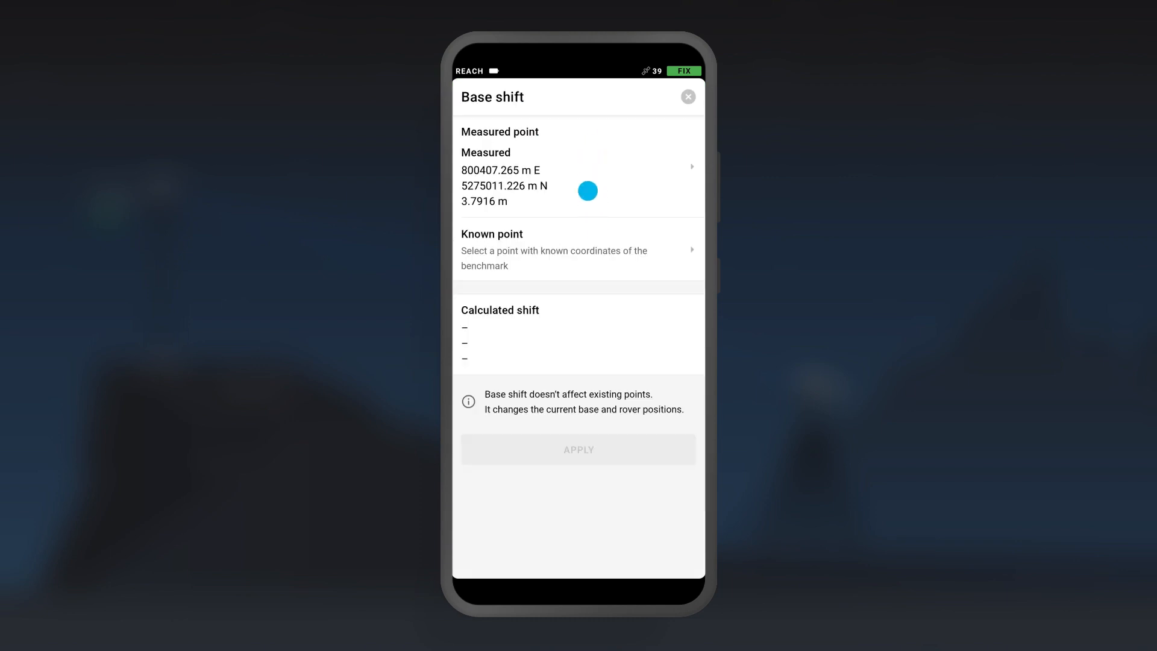
{"action": "left_click", "coordinate": [578, 166]}
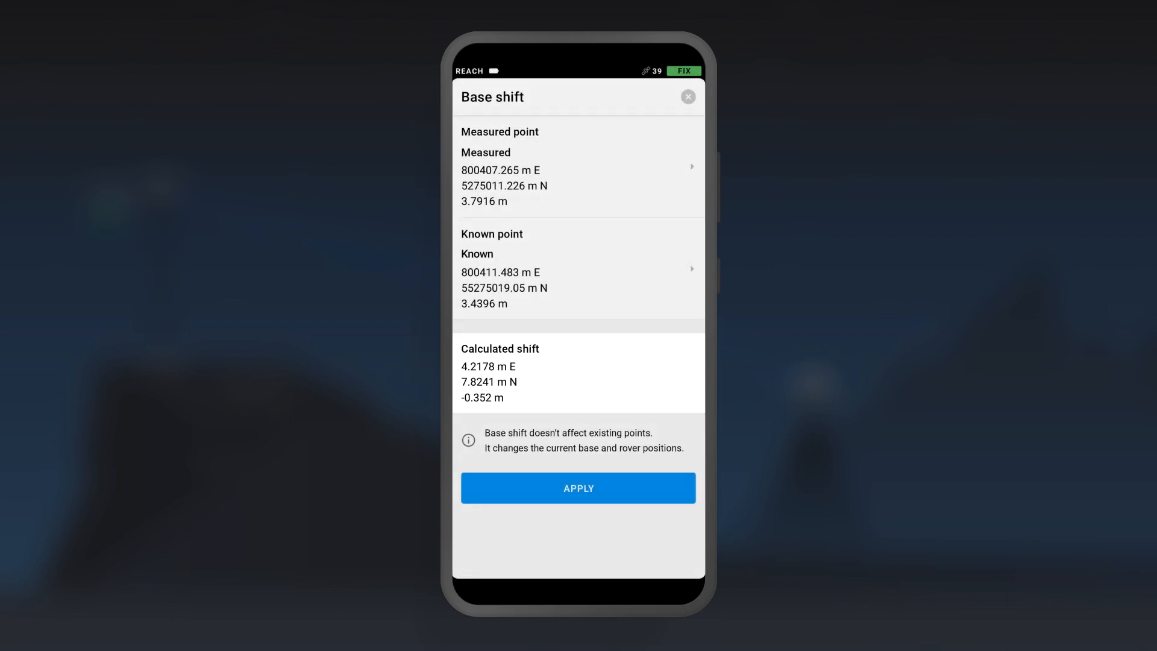
- Apply the calculated base shift and confirm project info shows Base shift: Active
{"action": "left_click", "coordinate": [578, 487]}
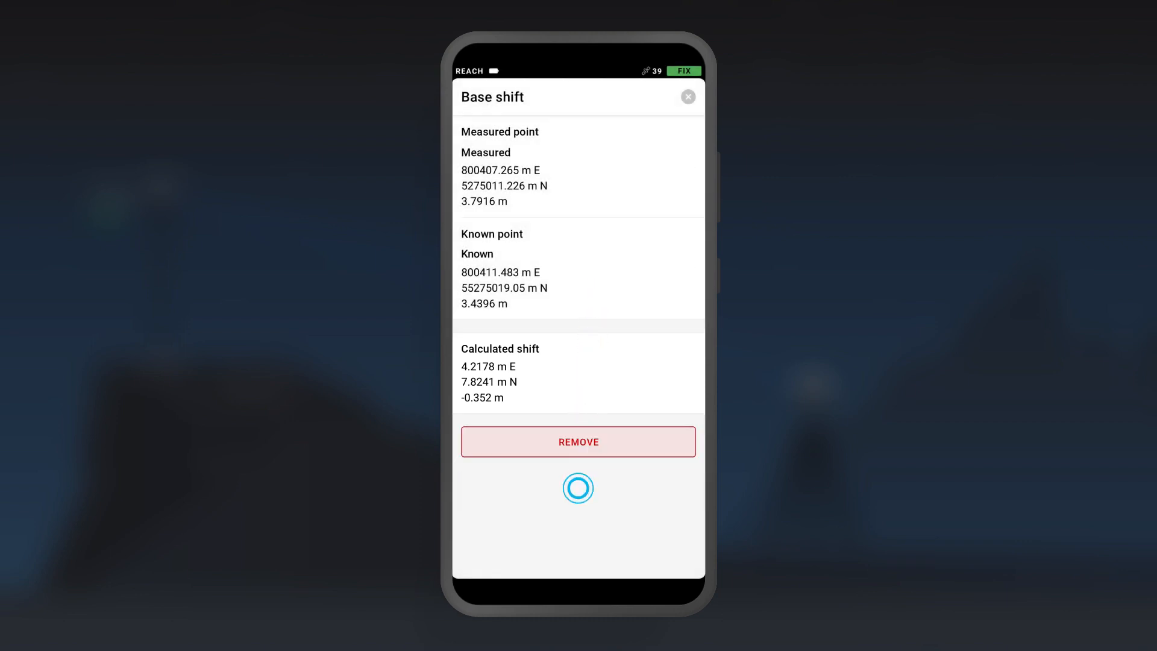
{"action": "left_click", "coordinate": [687, 97]}
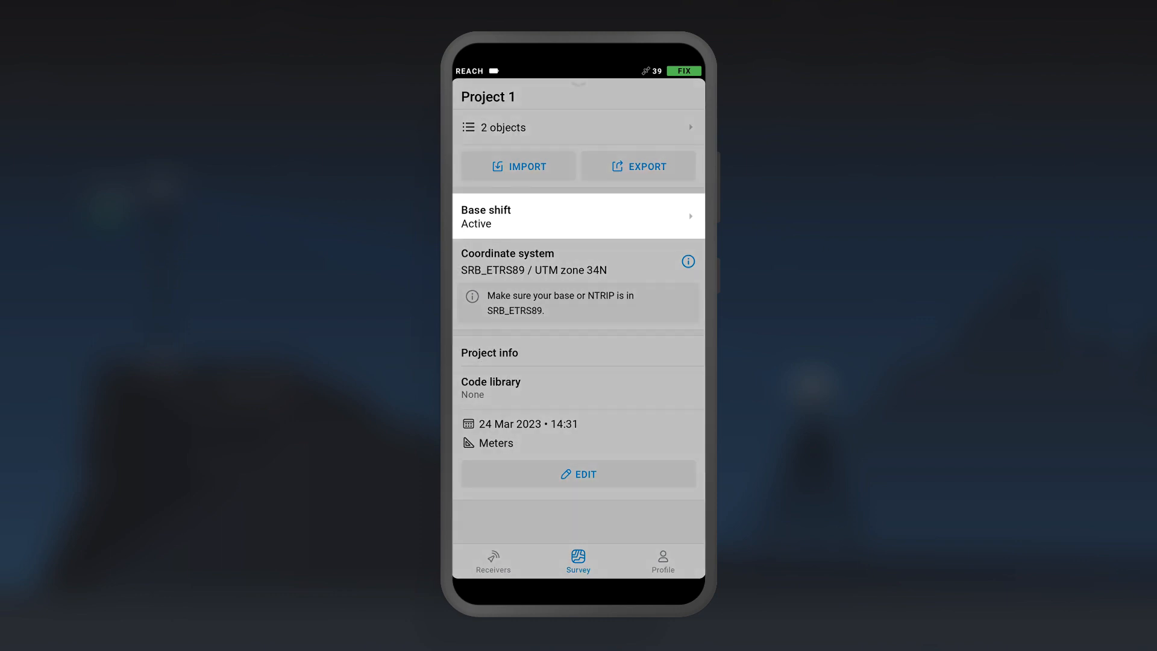
{"action": "left_click", "coordinate": [577, 127]}
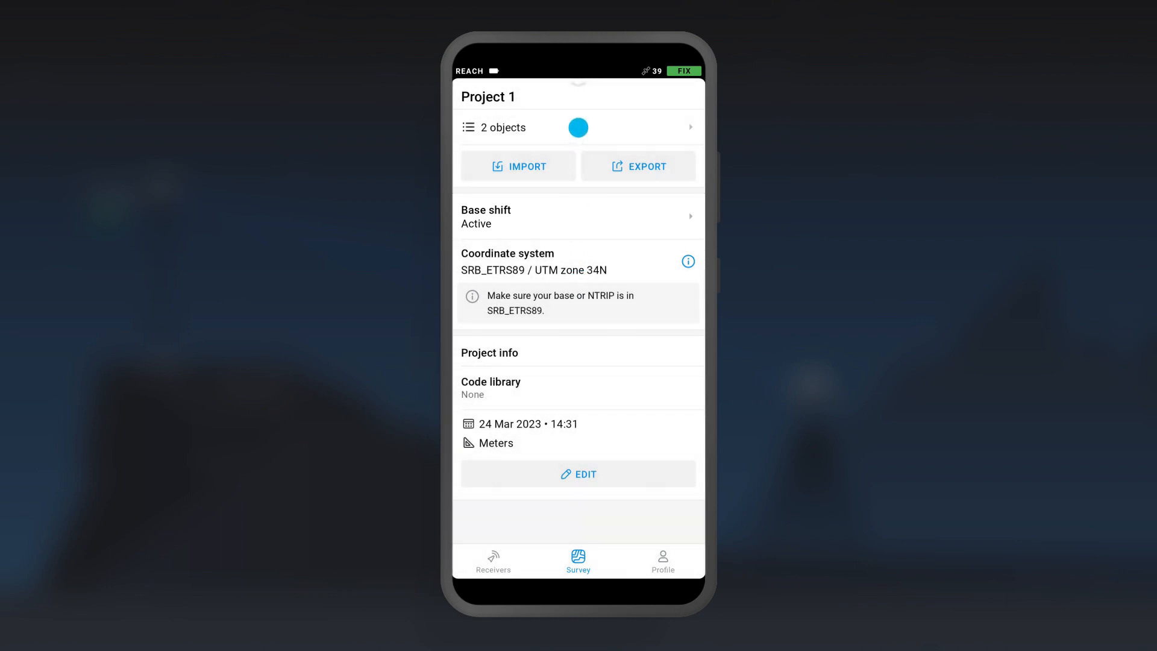